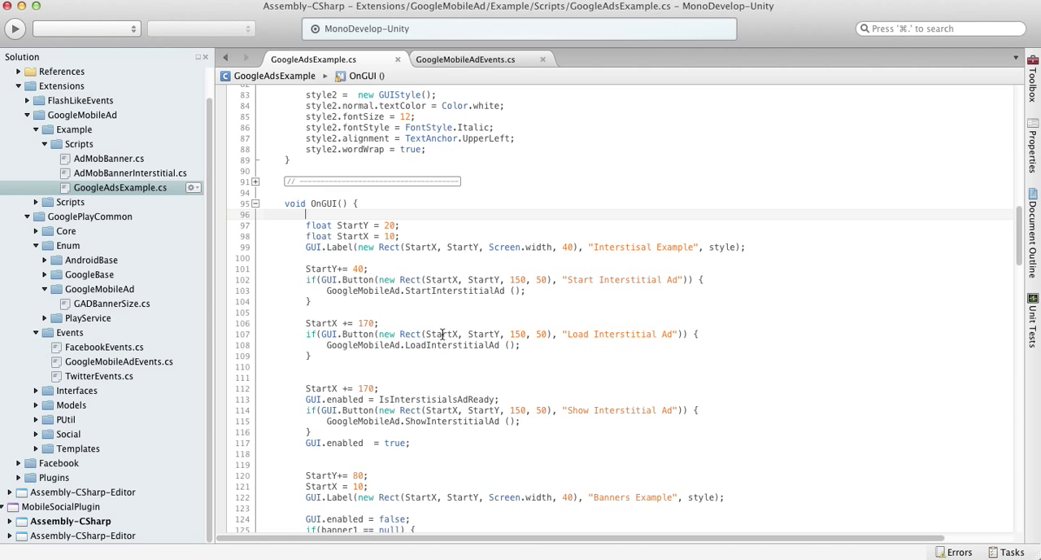
Step: Highlight the StartInterstitialAd and LoadInterstitialAd calls and the ON_INTERSTITIAL_AD_LOADED event constant
double_click(454, 290)
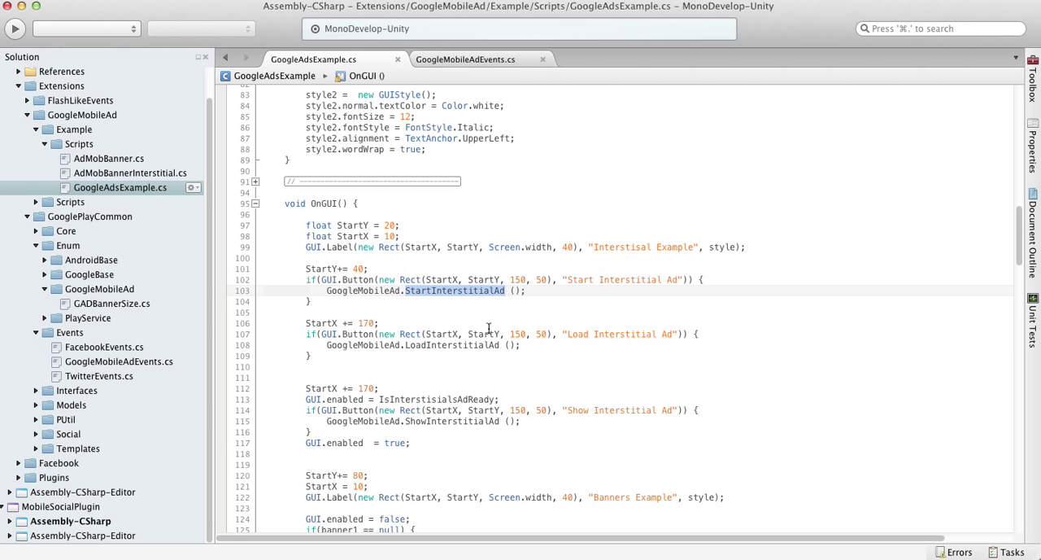
mouse_move(484, 334)
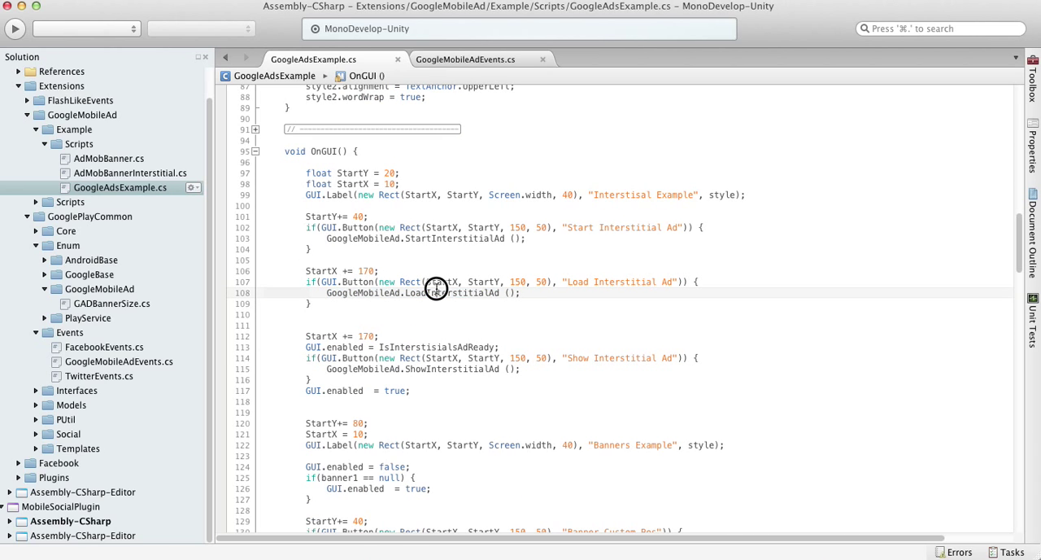
double_click(448, 293)
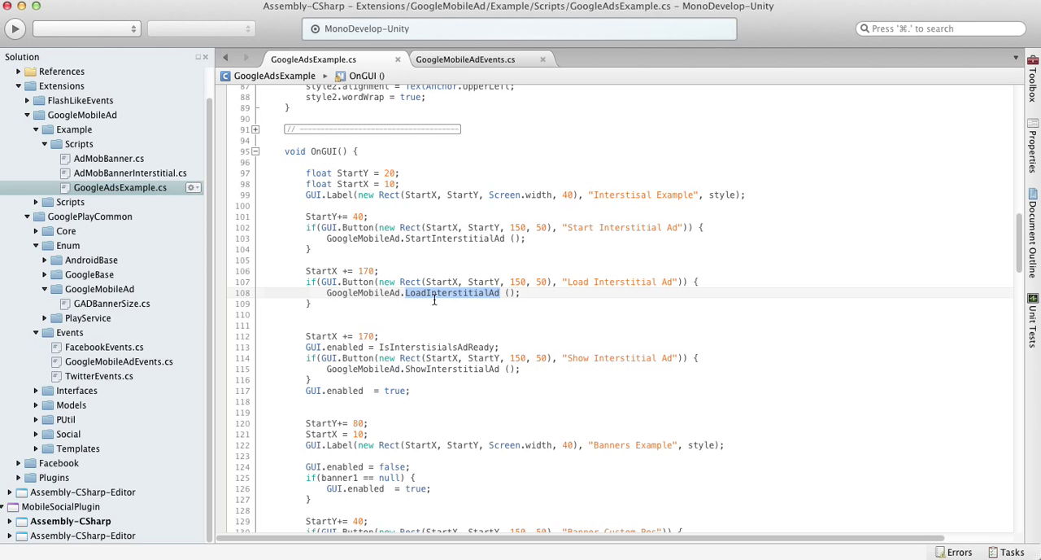
scroll("up", 3)
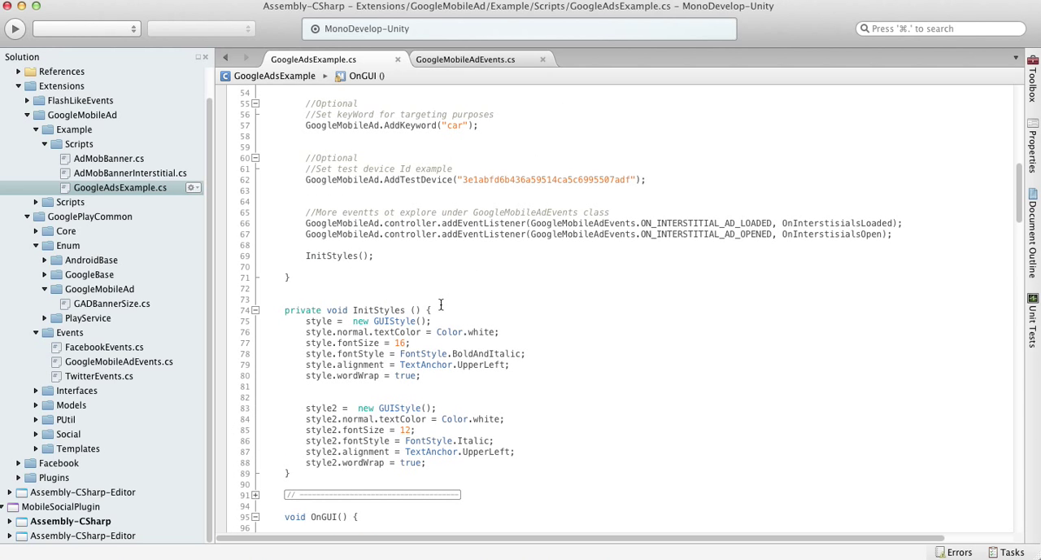
mouse_move(362, 229)
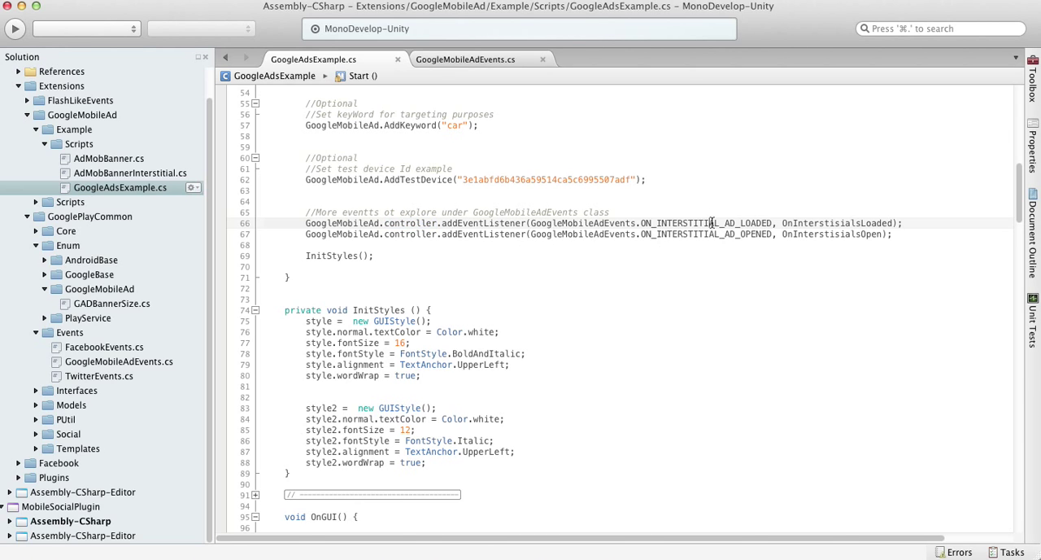
double_click(707, 222)
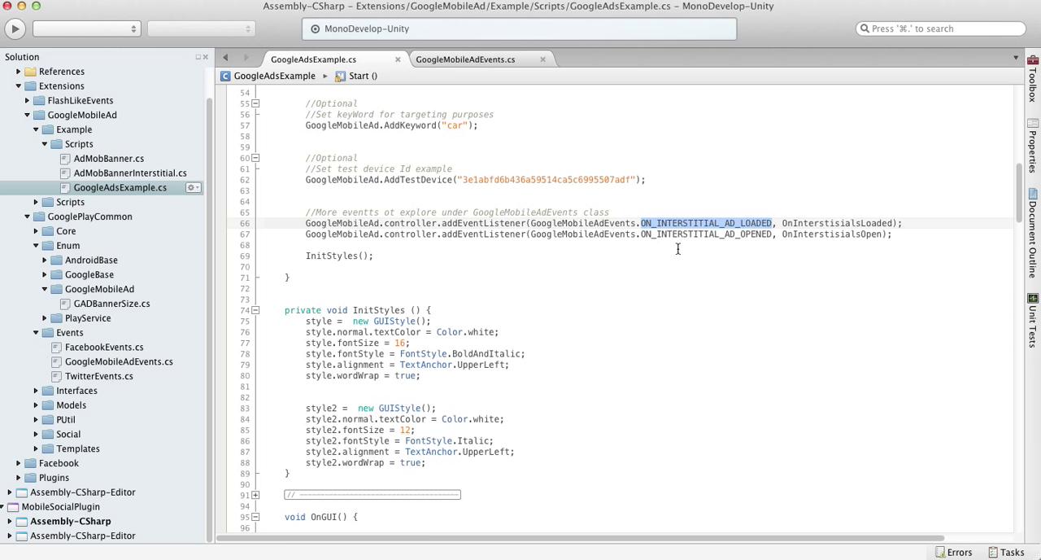
Step: Select the OnInterstisialsLoaded handler name on the addEventListener line
scroll("down", 3)
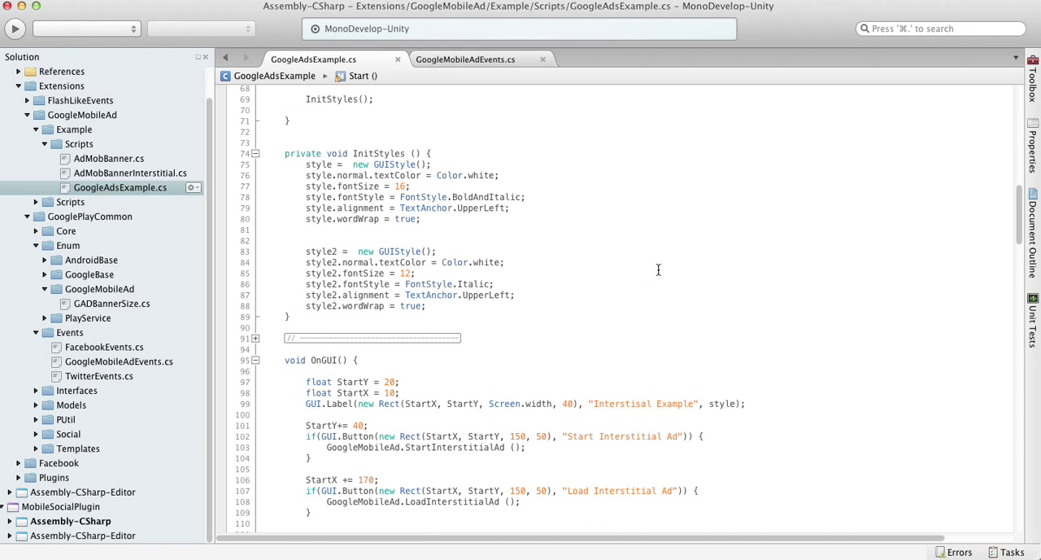
scroll("down", 3)
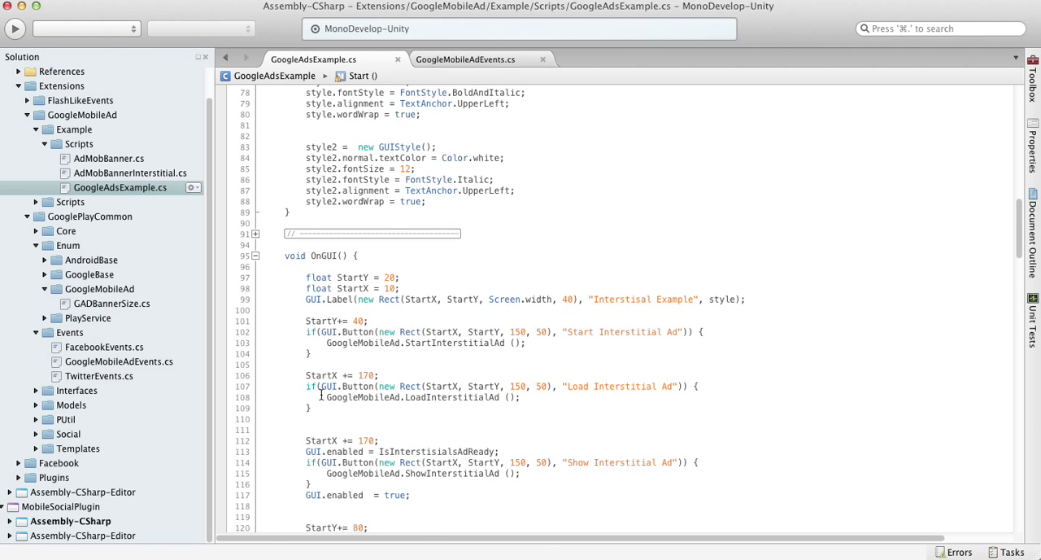
scroll("up", 3)
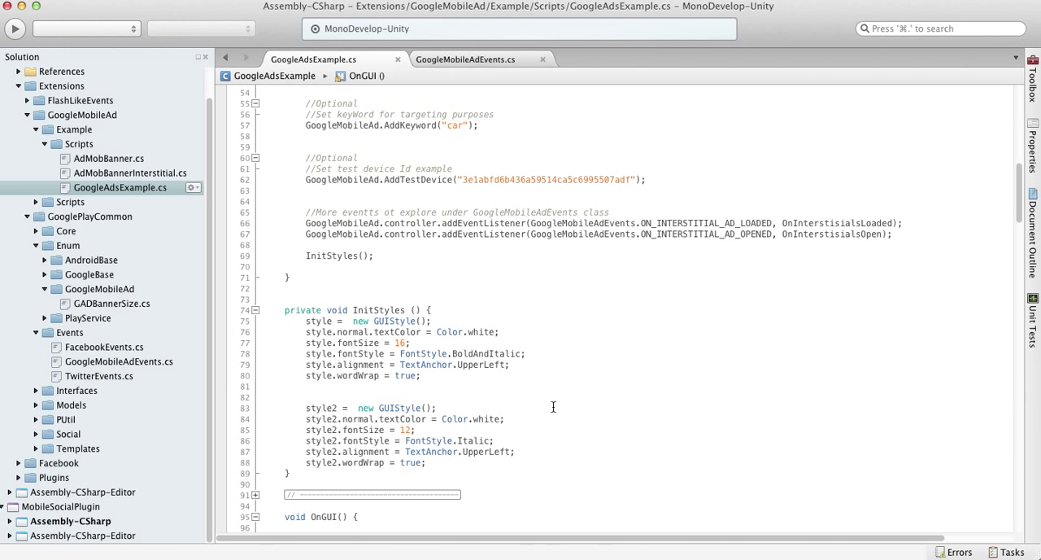
left_click(840, 223)
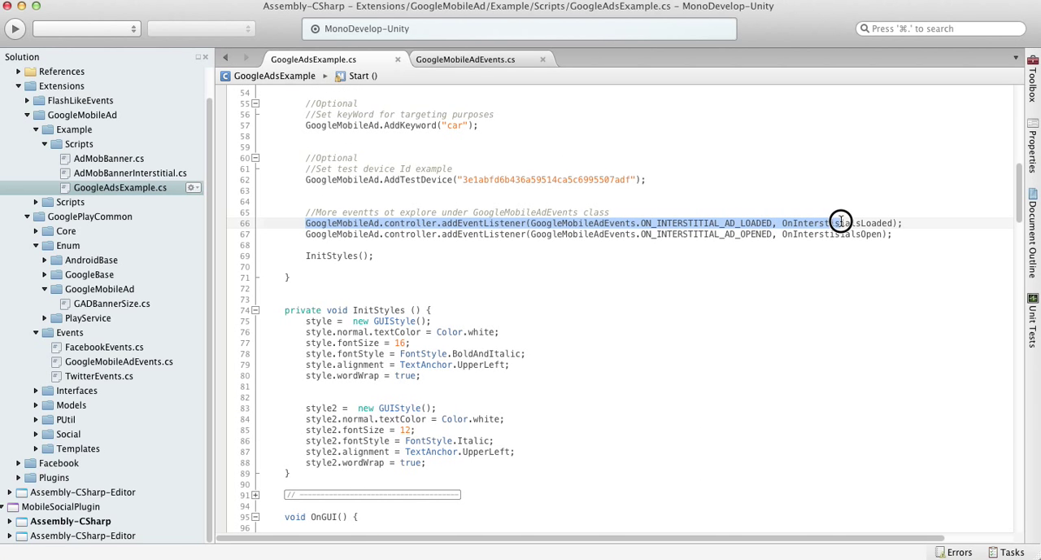
double_click(706, 223)
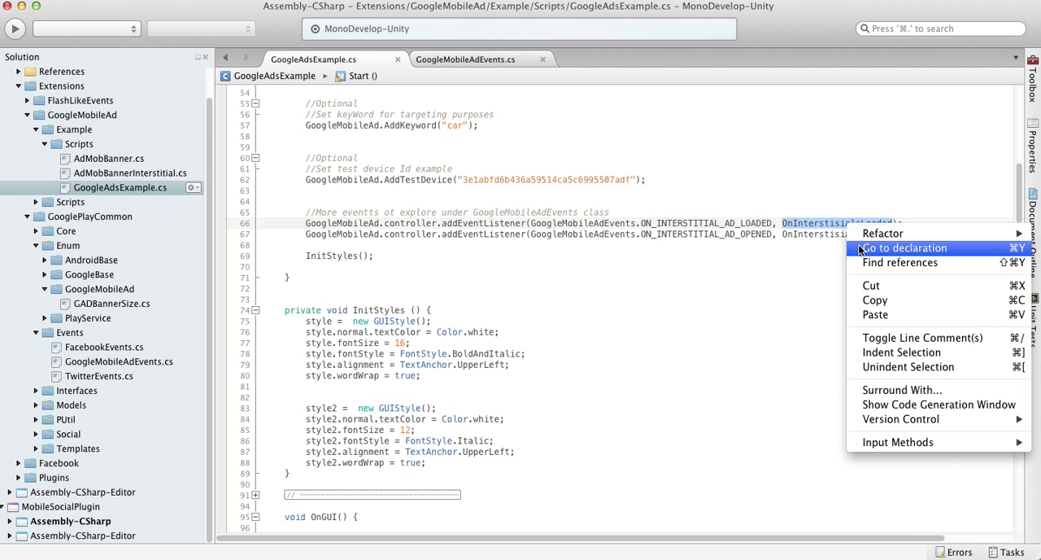
left_click(905, 247)
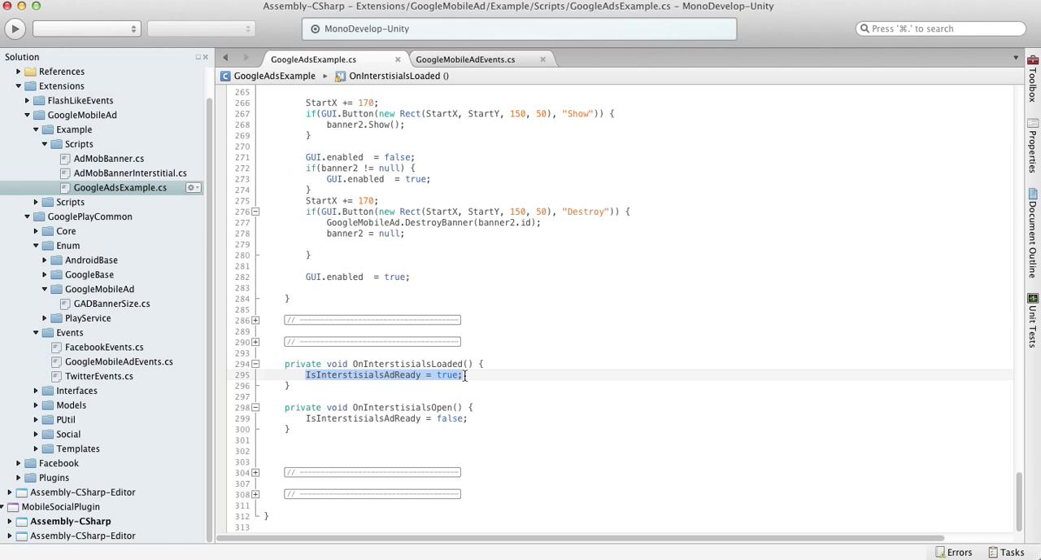
scroll("up", 3)
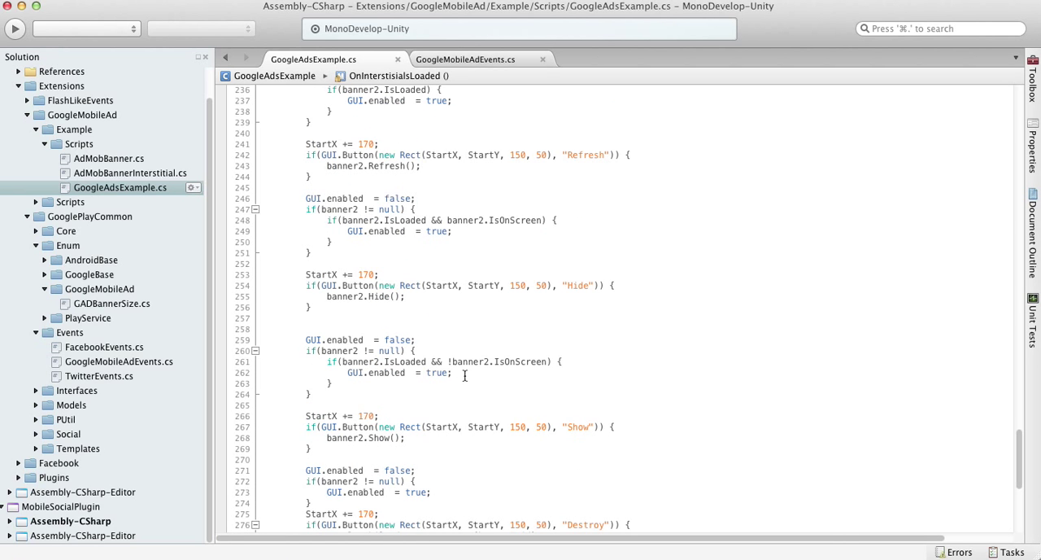
scroll("up", 3)
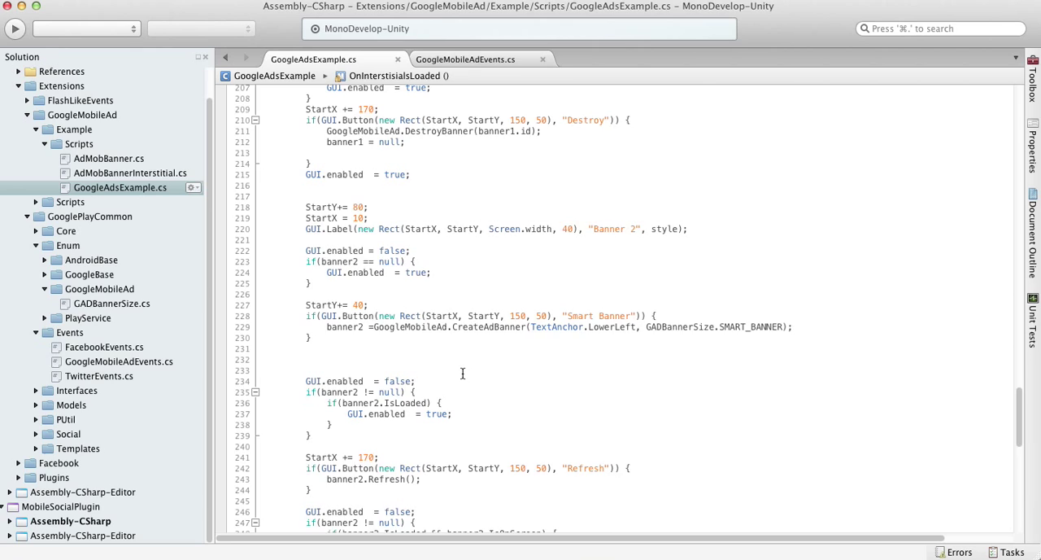
scroll("up", 3)
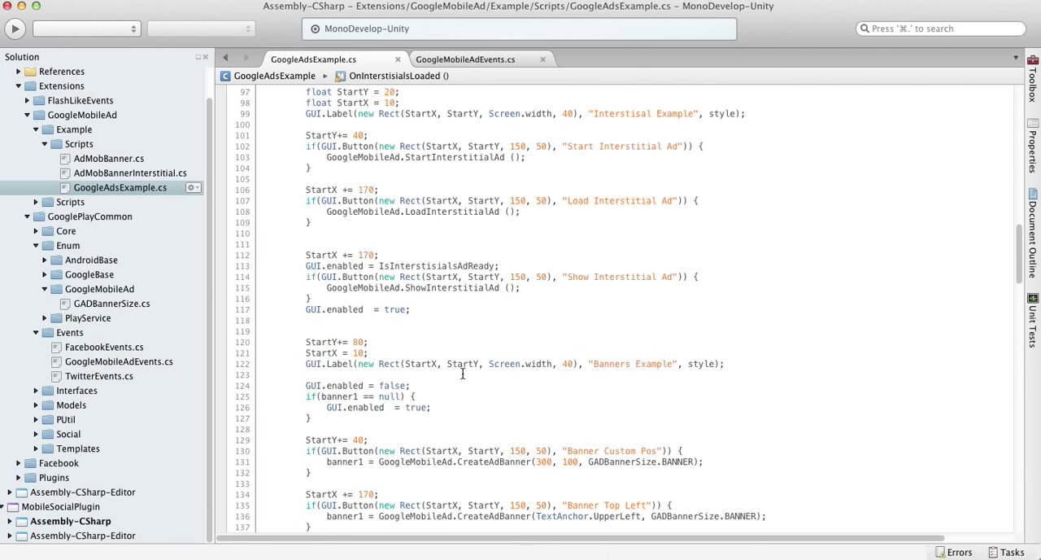
scroll("up", 3)
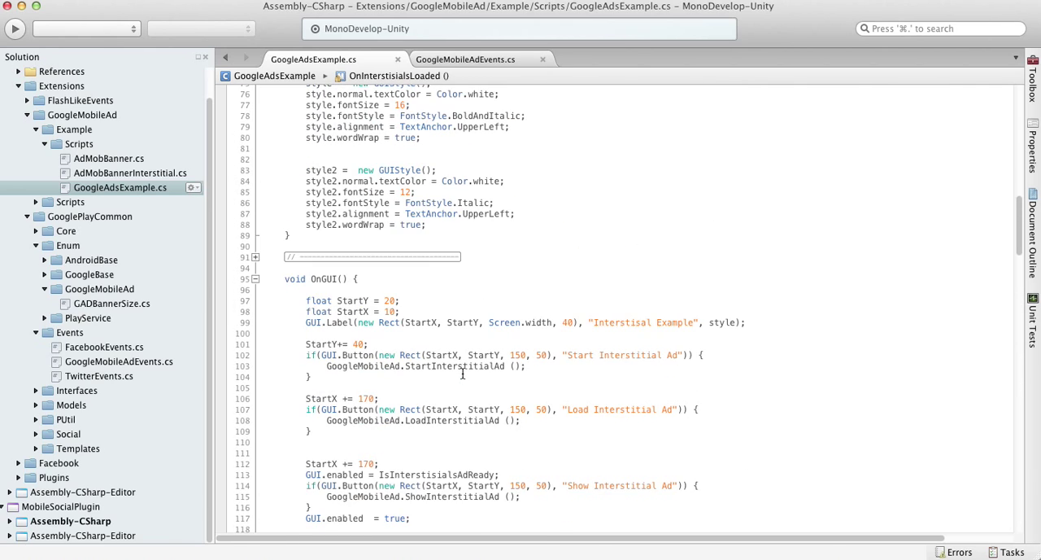
scroll("down", 3)
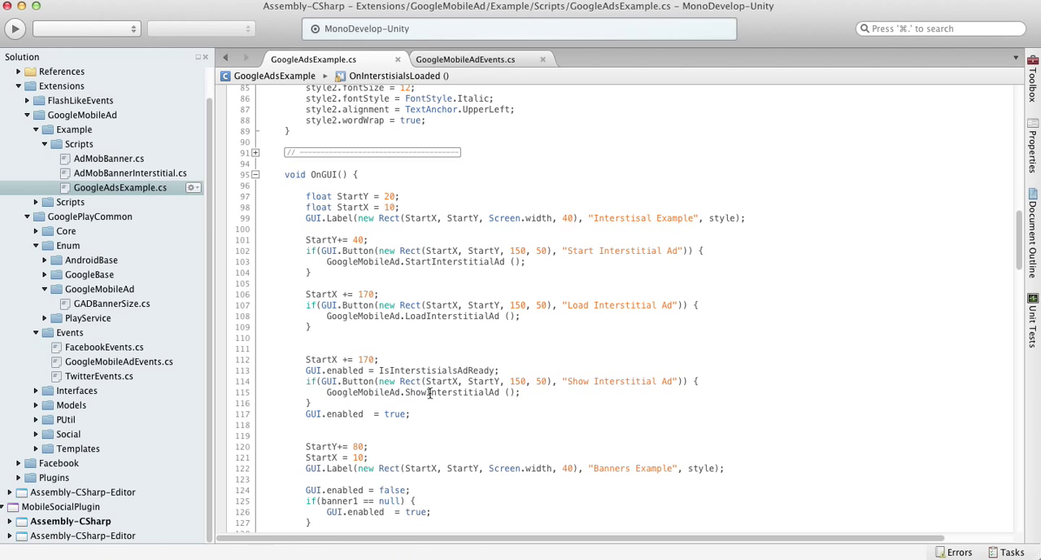
Step: Highlight the ShowInterstitialAd call, then switch to the GoogleMobileAdEvents.cs file
double_click(452, 392)
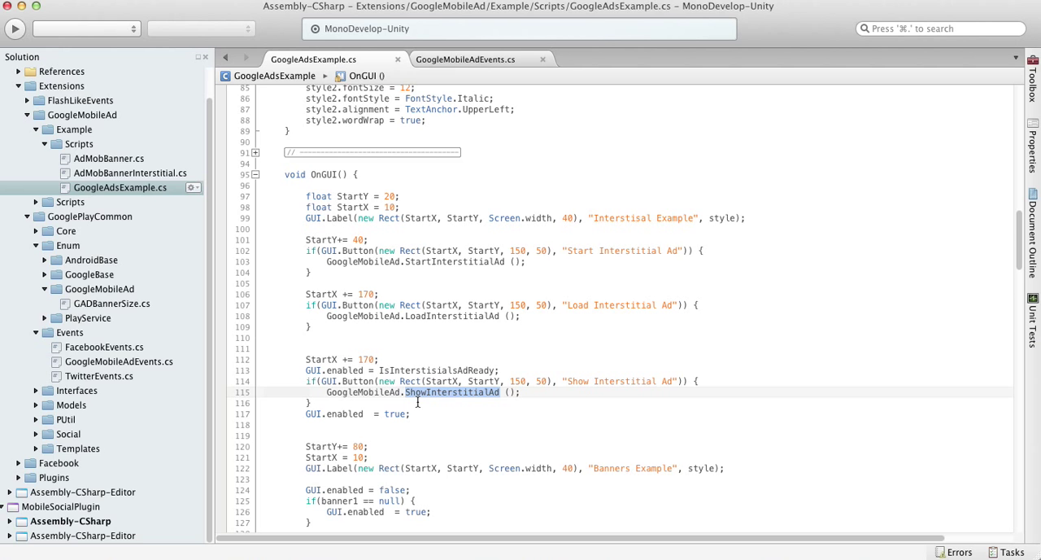
mouse_move(487, 265)
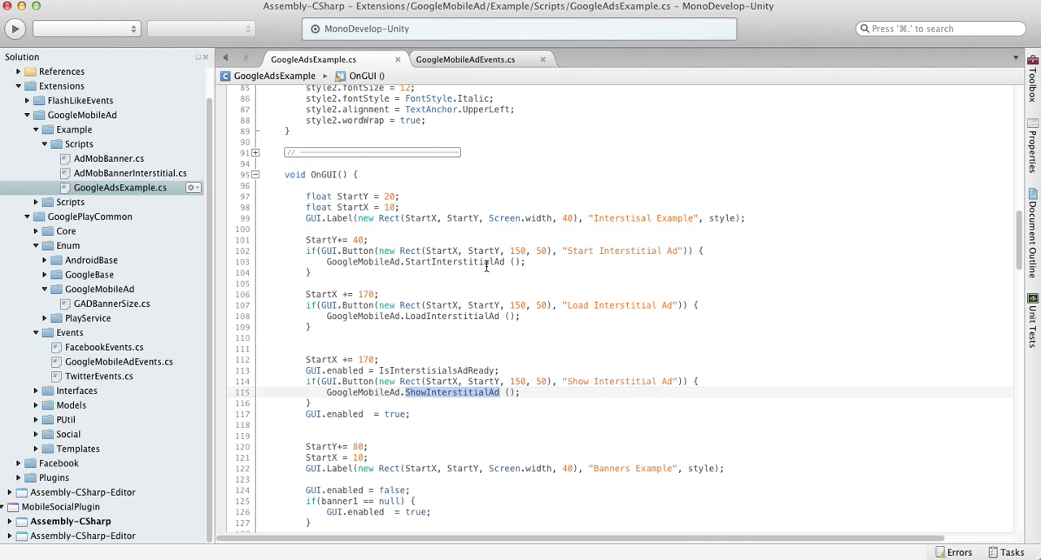
scroll("up", 3)
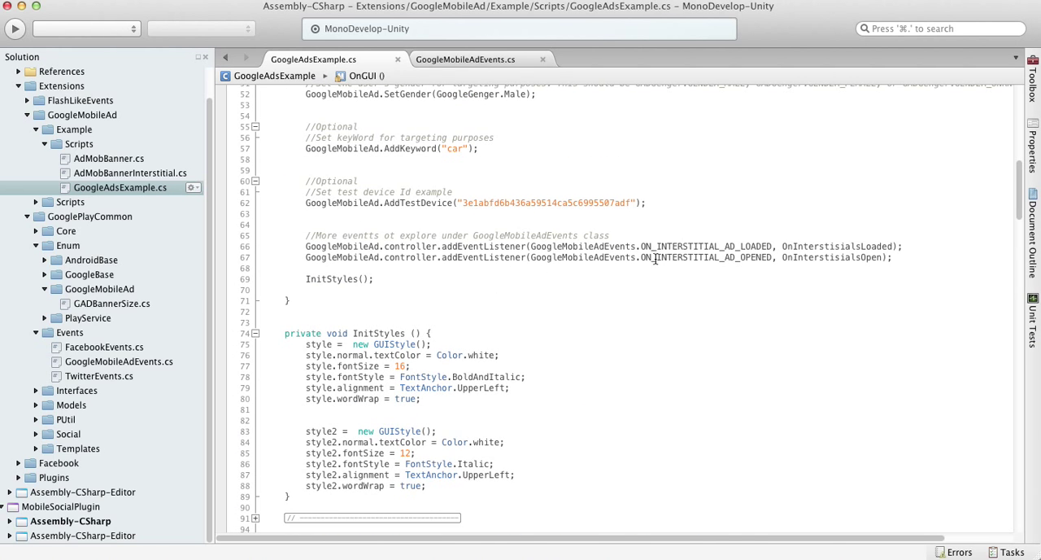
left_click(466, 59)
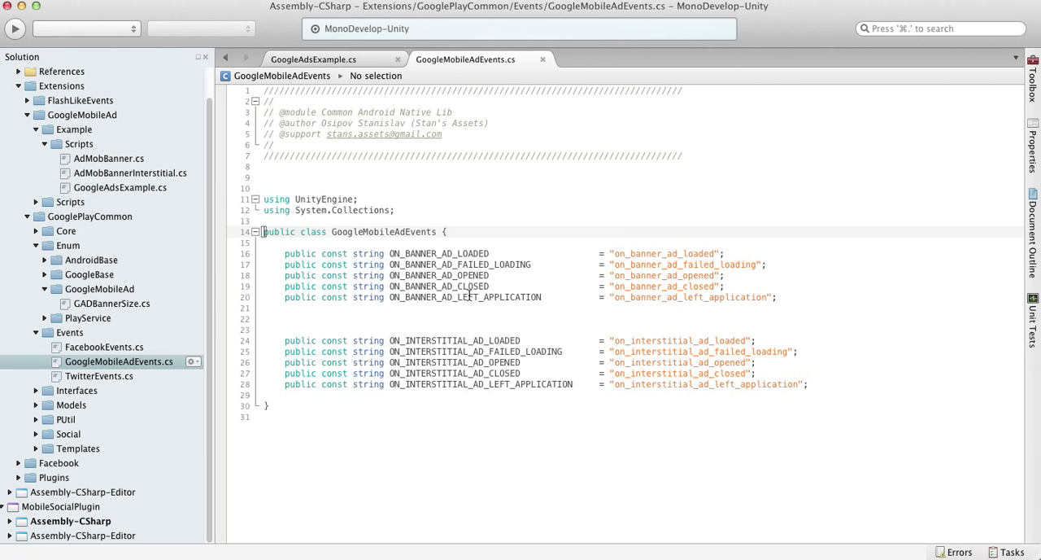
mouse_move(817, 300)
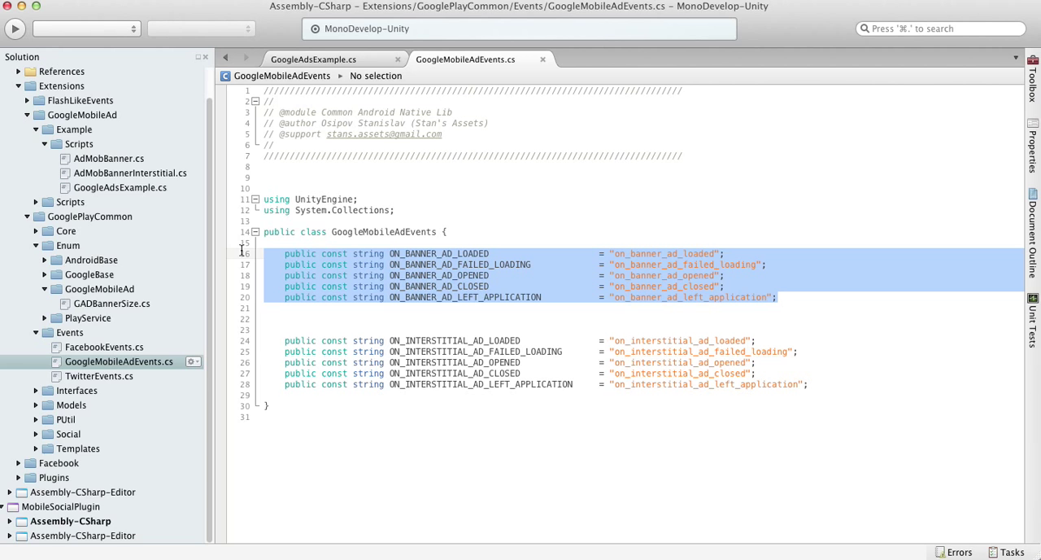
Step: Review ON_BANNER_AD_FAILED_LOADING, ON_BANNER_AD_CLOSED and ON_BANNER_AD_LEFT_APPLICATION, then return to GoogleAdsExample.cs
left_click(553, 298)
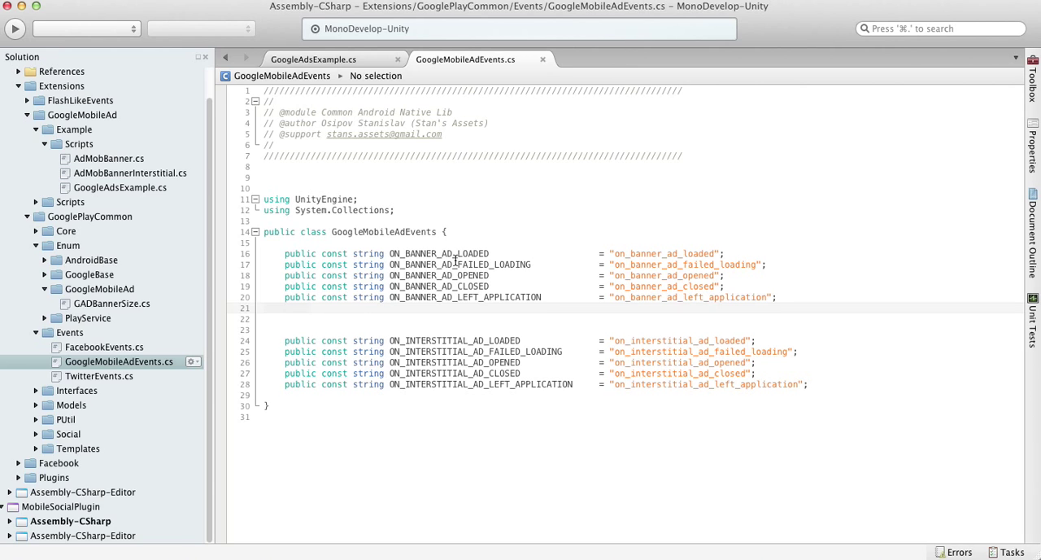
left_click(455, 263)
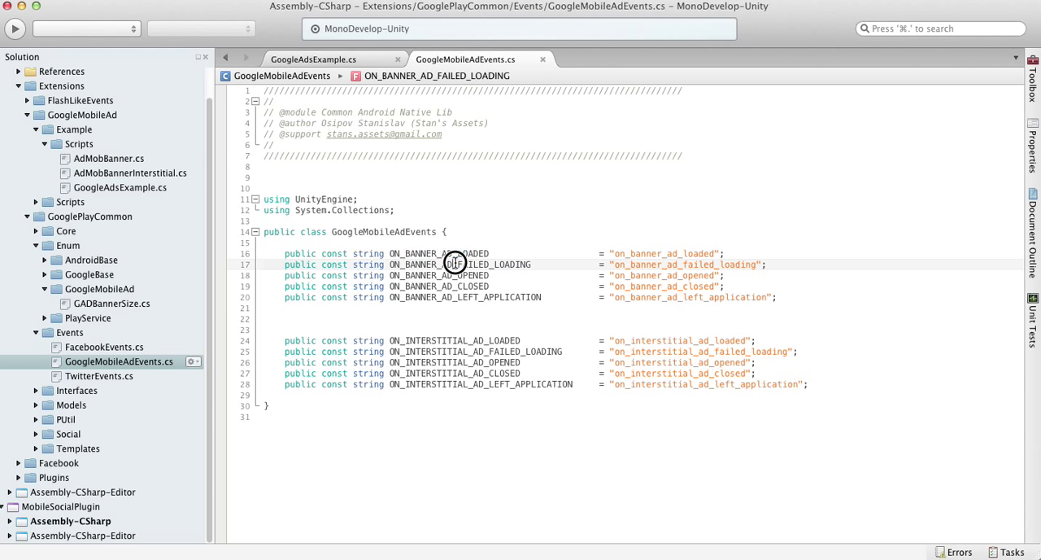
double_click(459, 264)
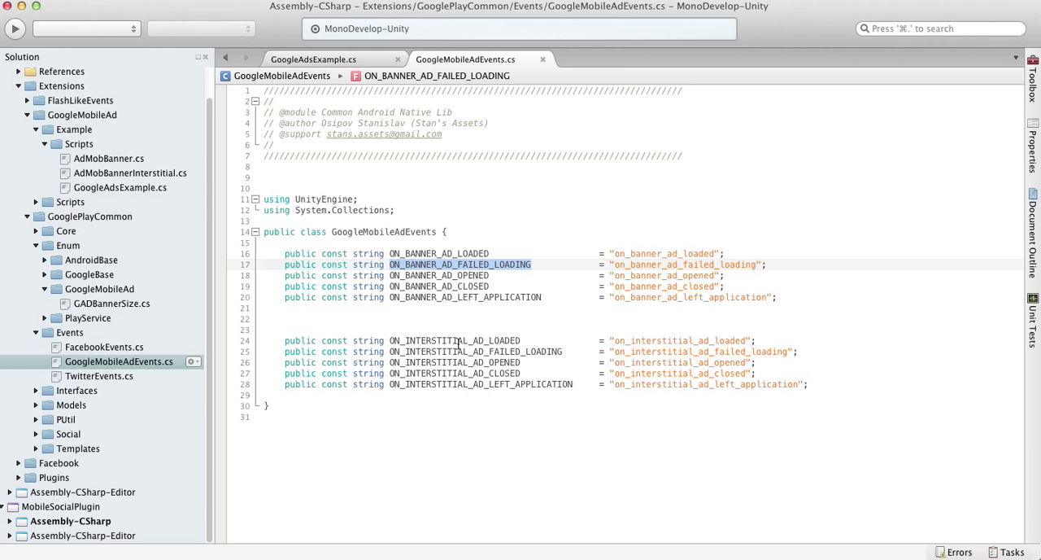
mouse_move(465, 332)
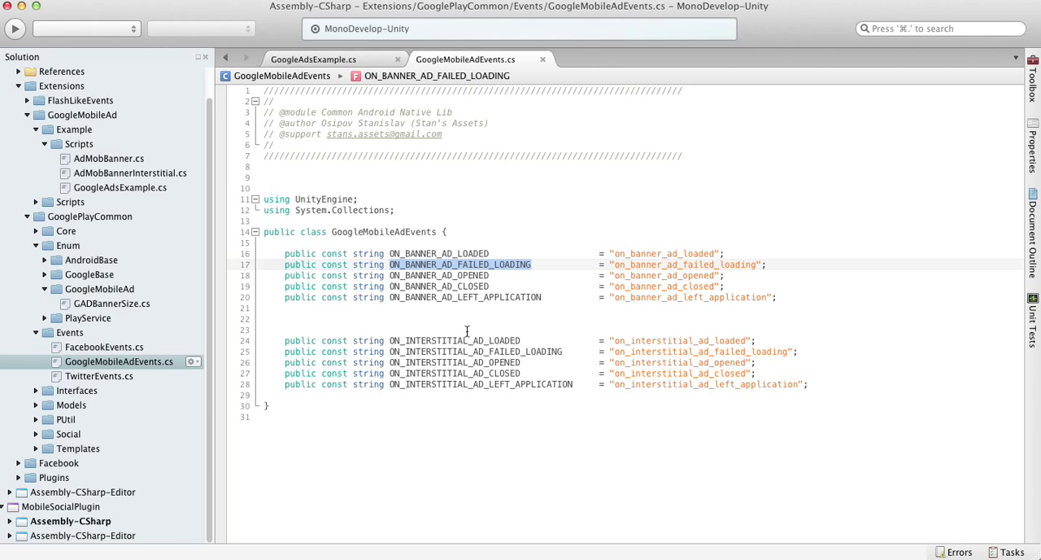
left_click(440, 286)
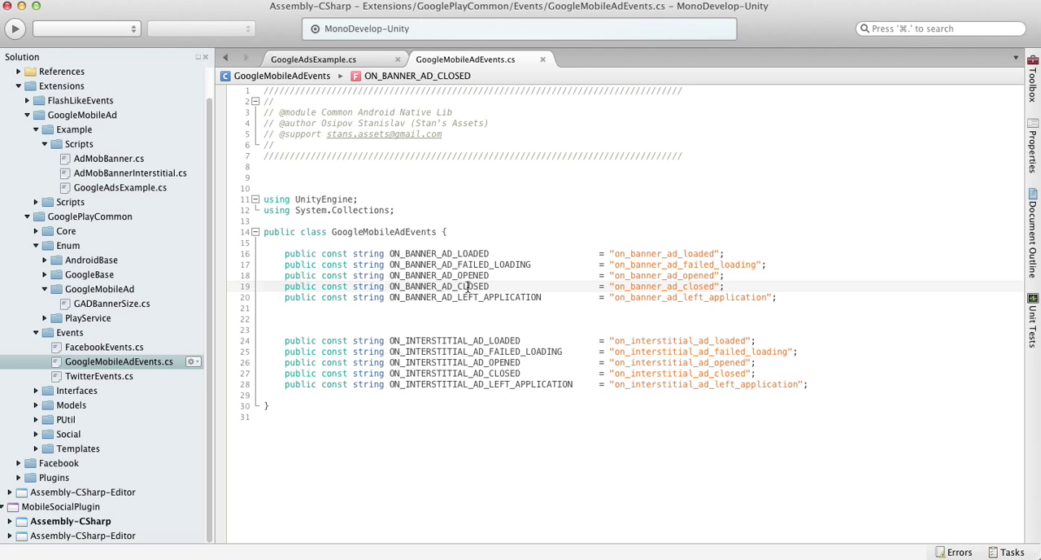
double_click(465, 298)
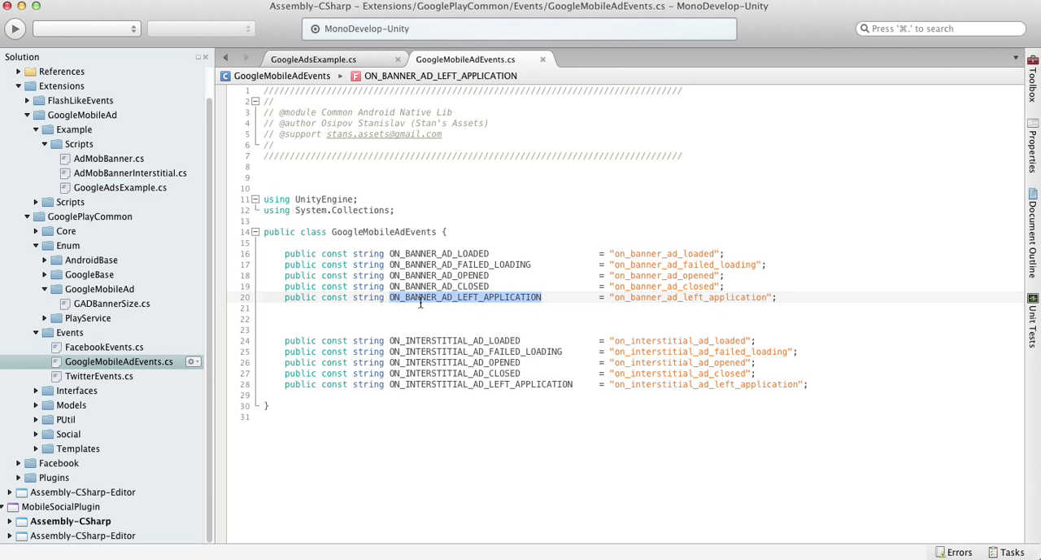
left_click(313, 59)
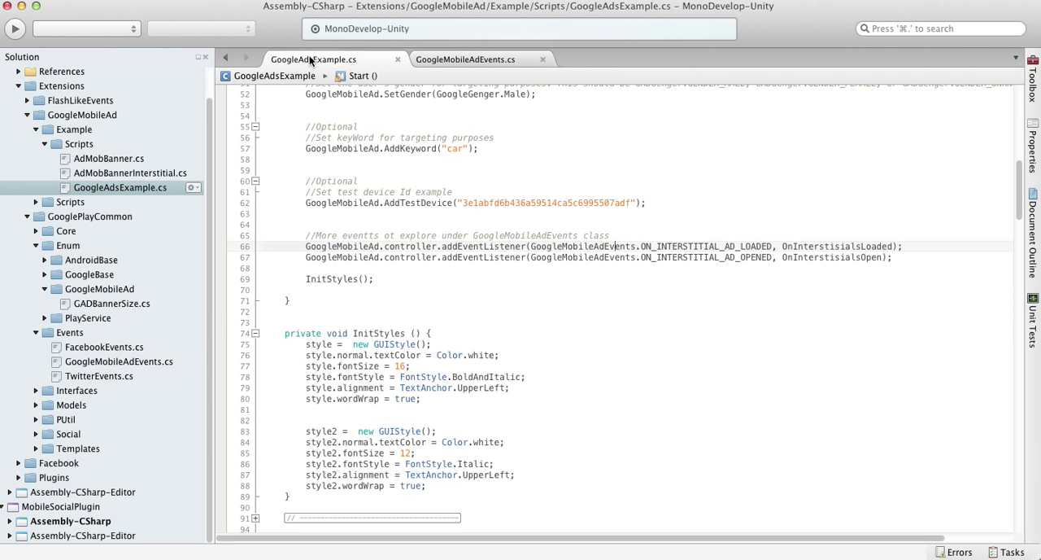